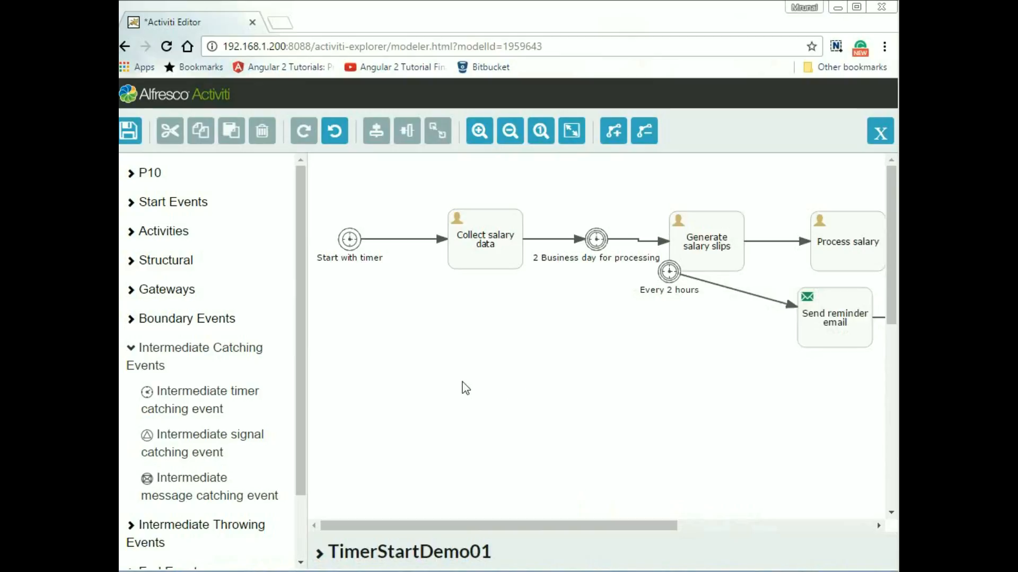
pyautogui.moveTo(476, 364)
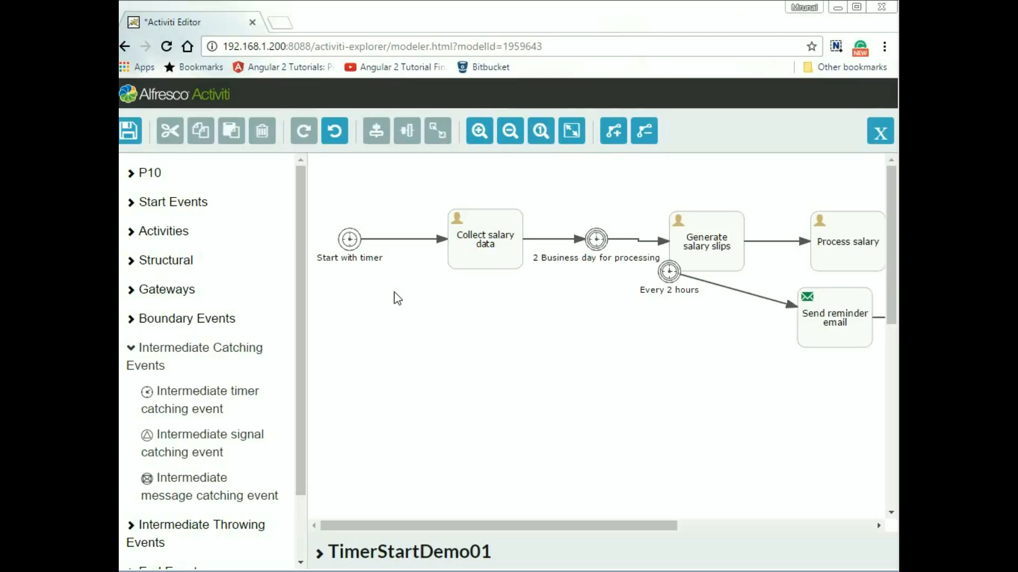
pyautogui.moveTo(608, 268)
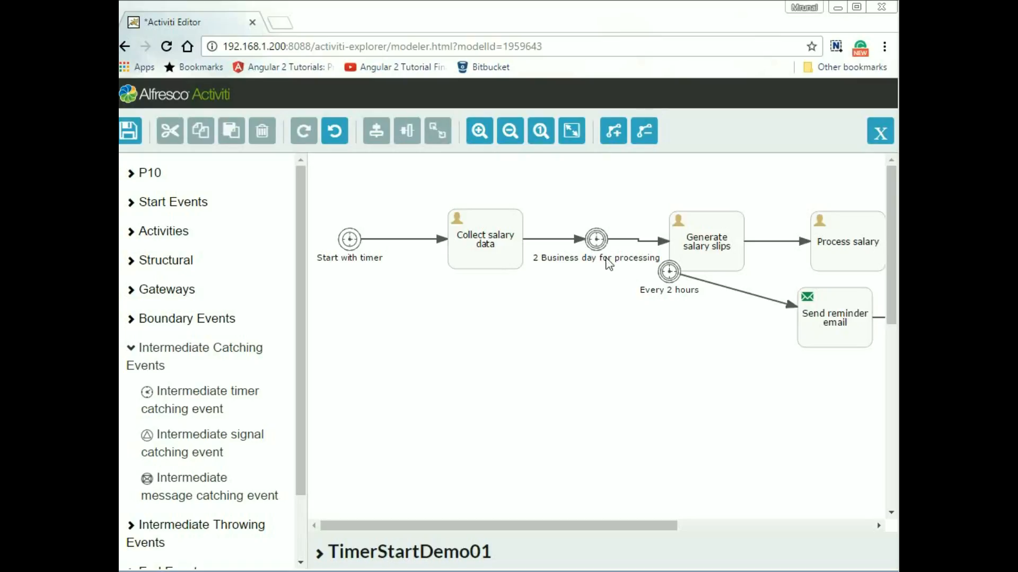
pyautogui.moveTo(605, 259)
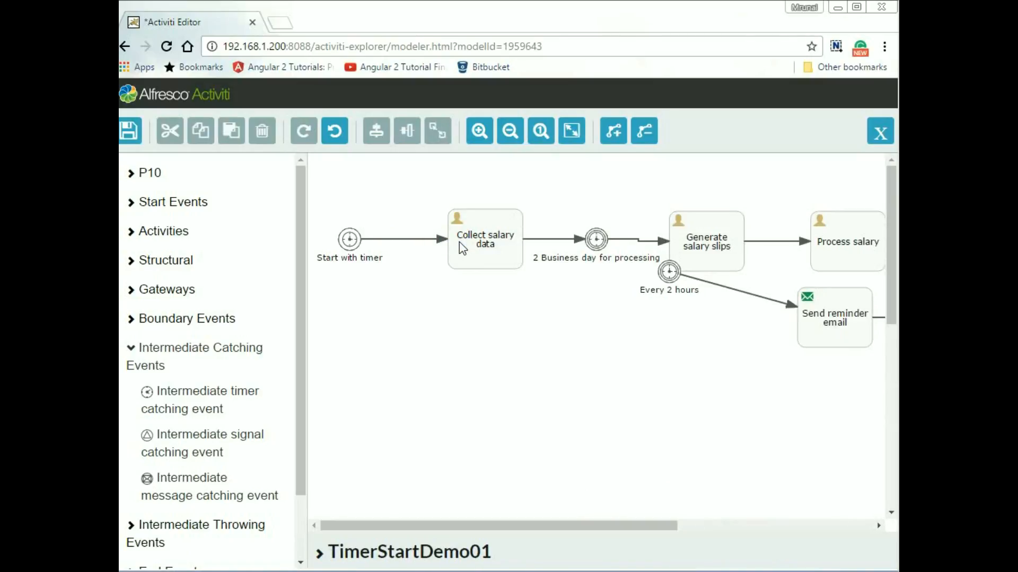
pyautogui.moveTo(590, 284)
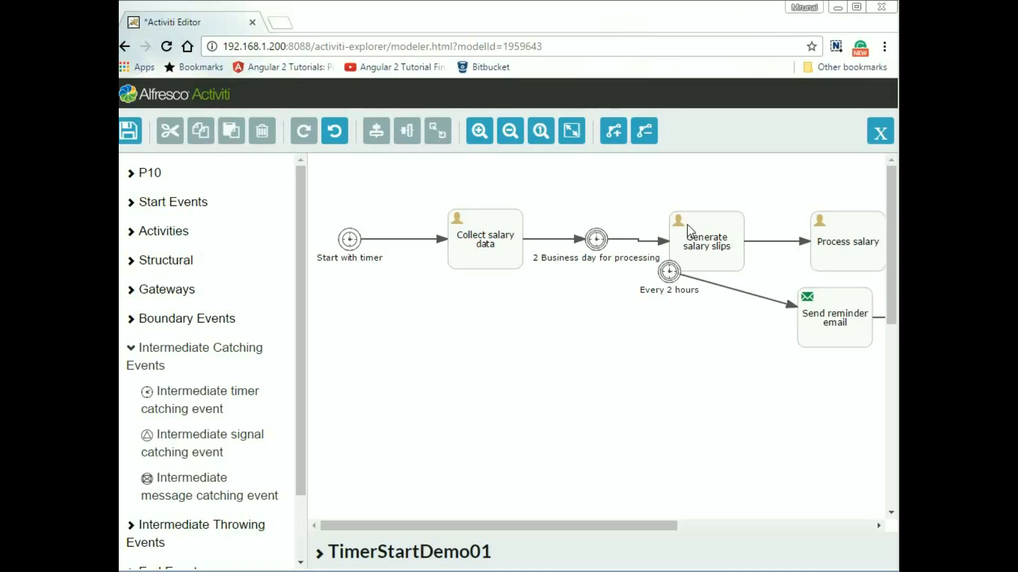
pyautogui.moveTo(710, 261)
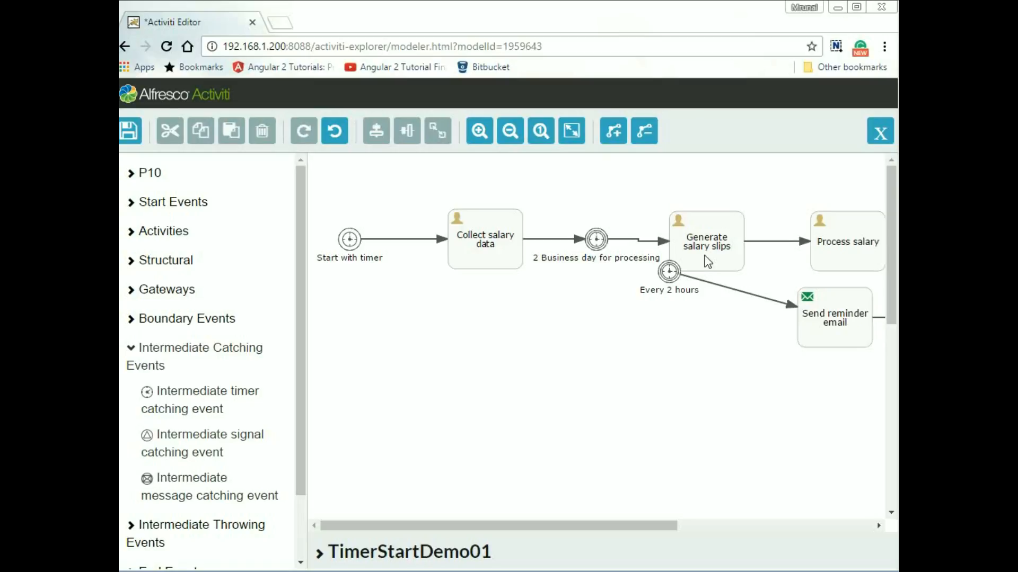
pyautogui.moveTo(722, 253)
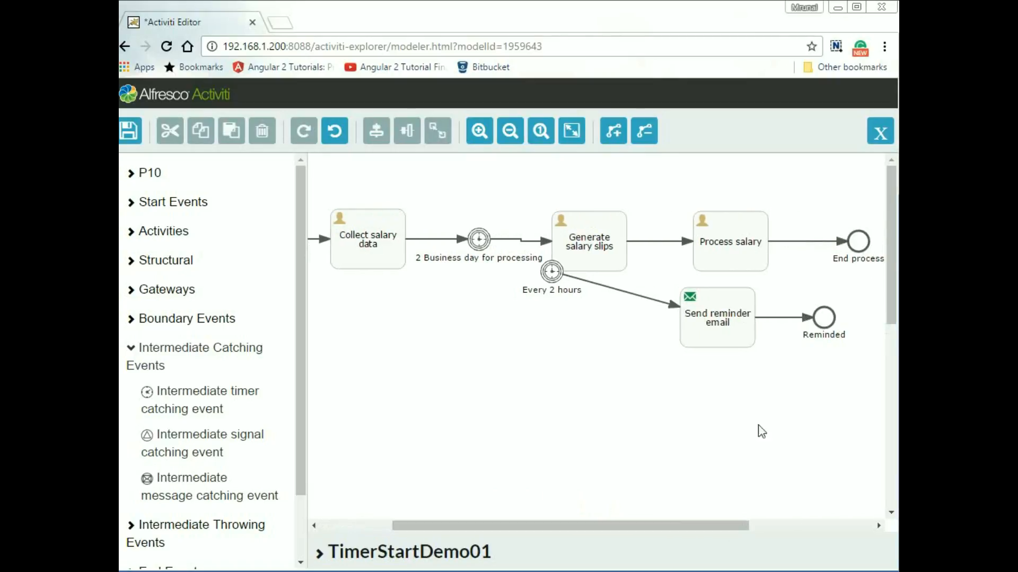
pyautogui.moveTo(755, 275)
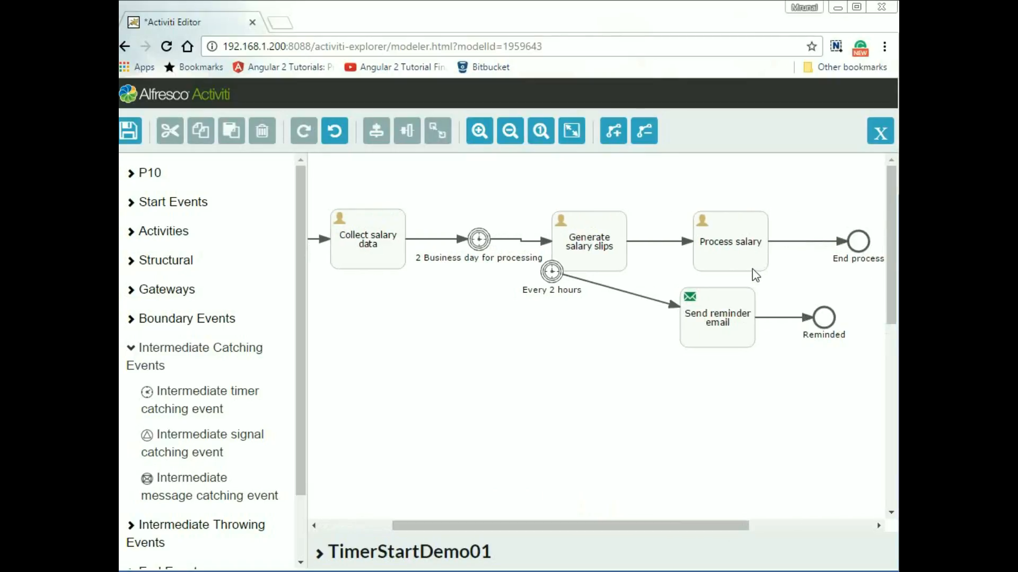
# Step: View the Start with timer event's properties, with time cycle 0 12 1 * * ?
pyautogui.click(856, 241)
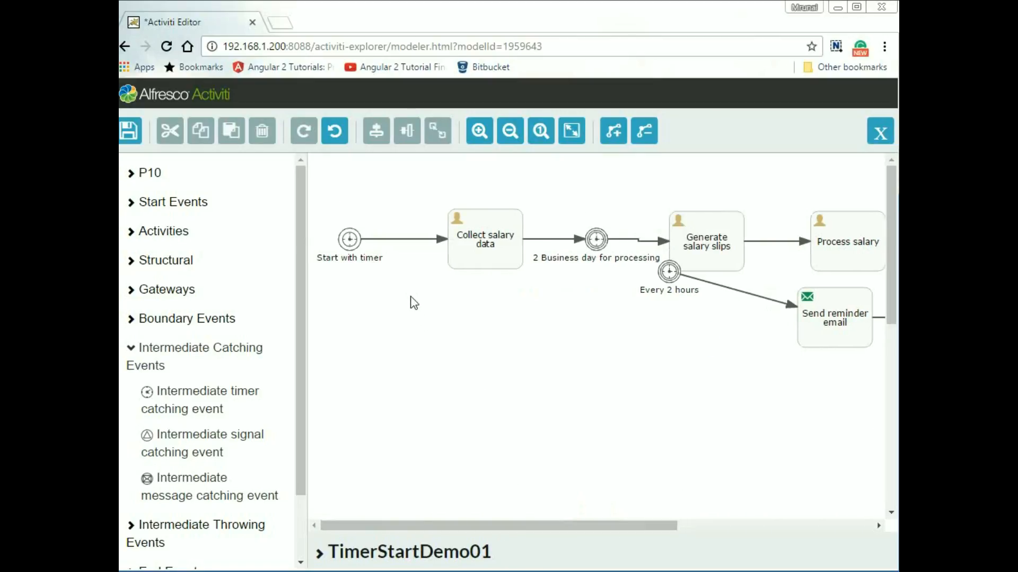
pyautogui.click(349, 239)
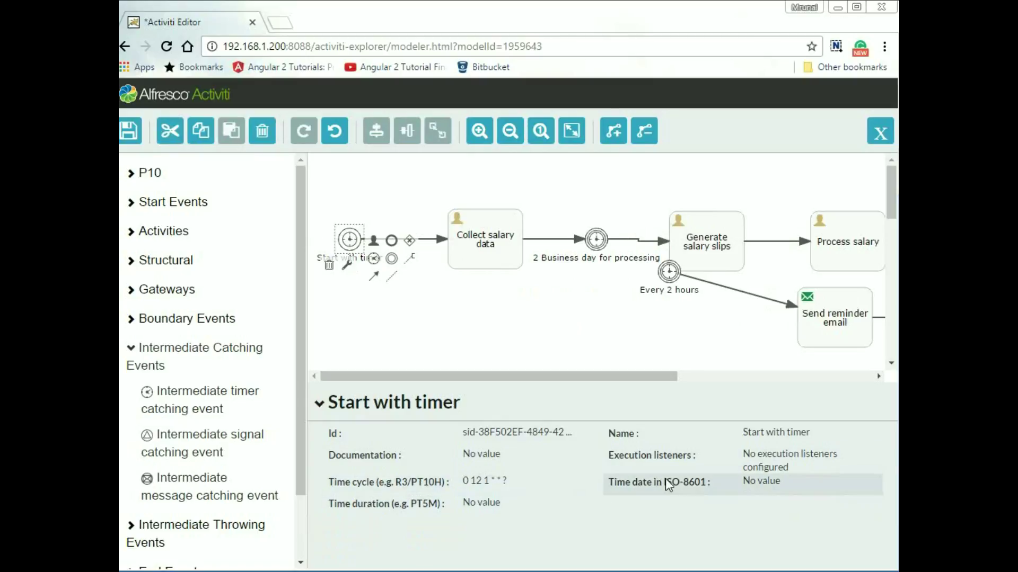
pyautogui.moveTo(754, 492)
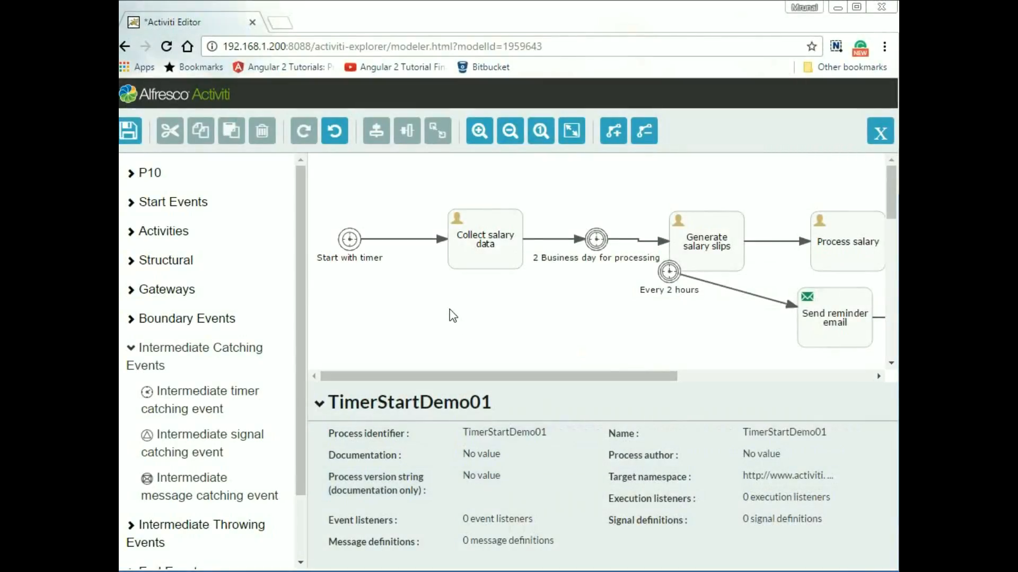
pyautogui.moveTo(410, 279)
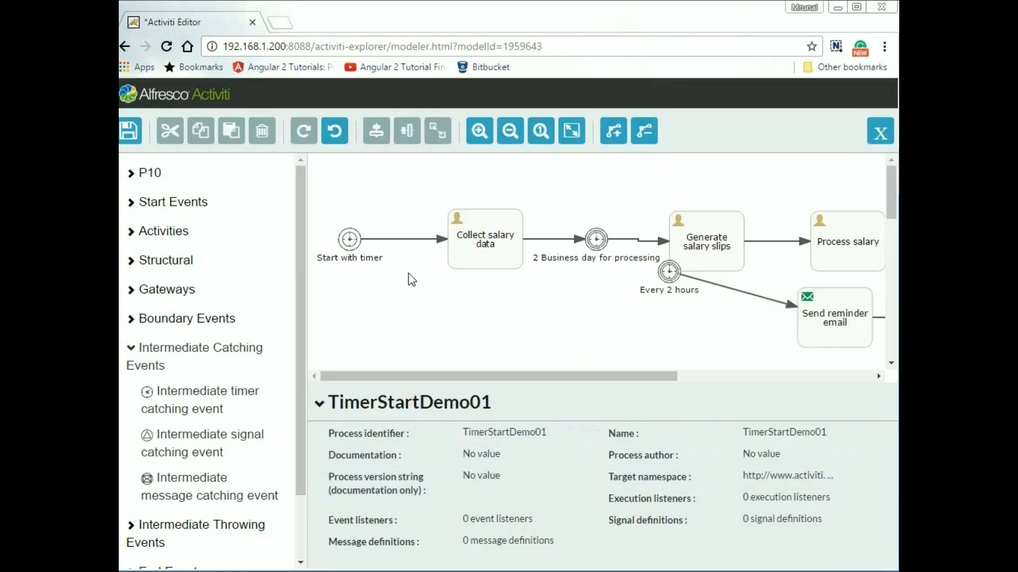
# Step: Reselect the Start with timer event to check its time cycle 0 12 1 * * ?
pyautogui.click(350, 239)
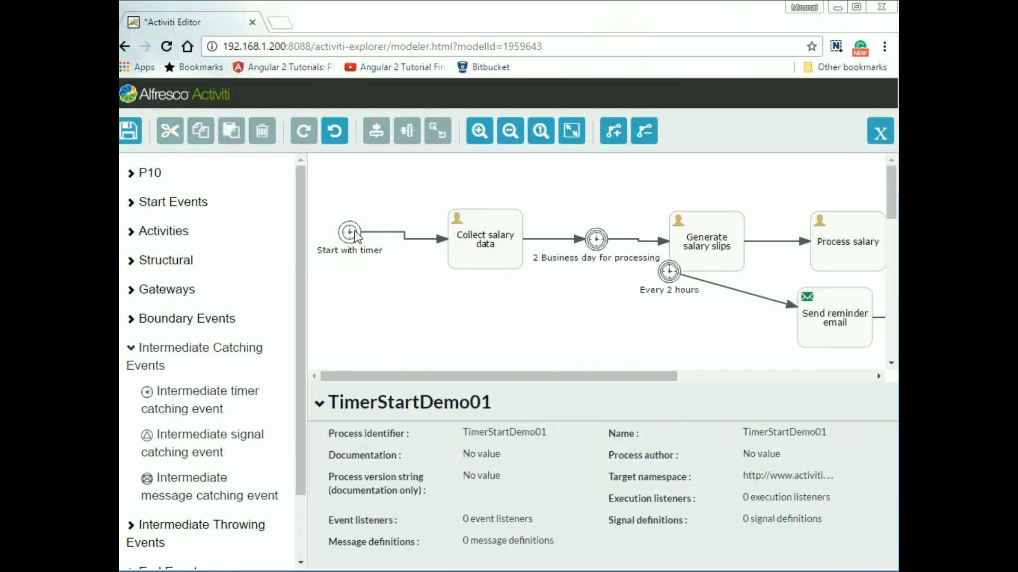
pyautogui.click(348, 232)
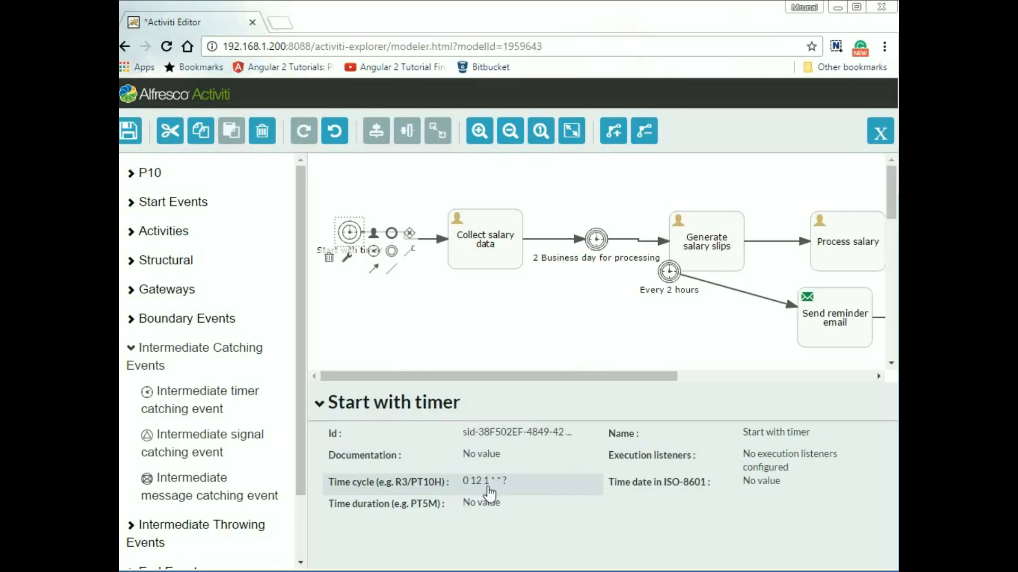
pyautogui.moveTo(500, 500)
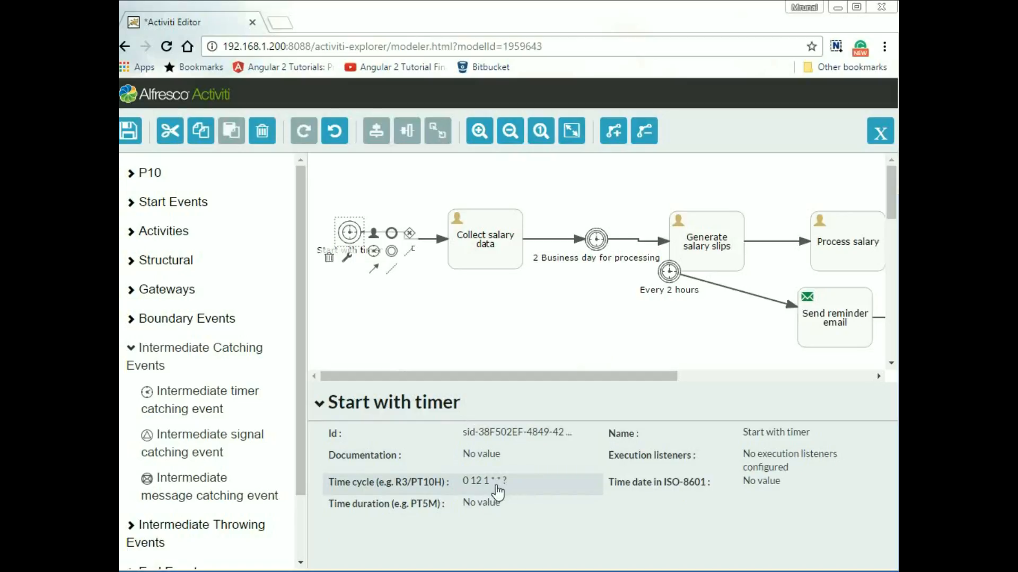
pyautogui.moveTo(510, 498)
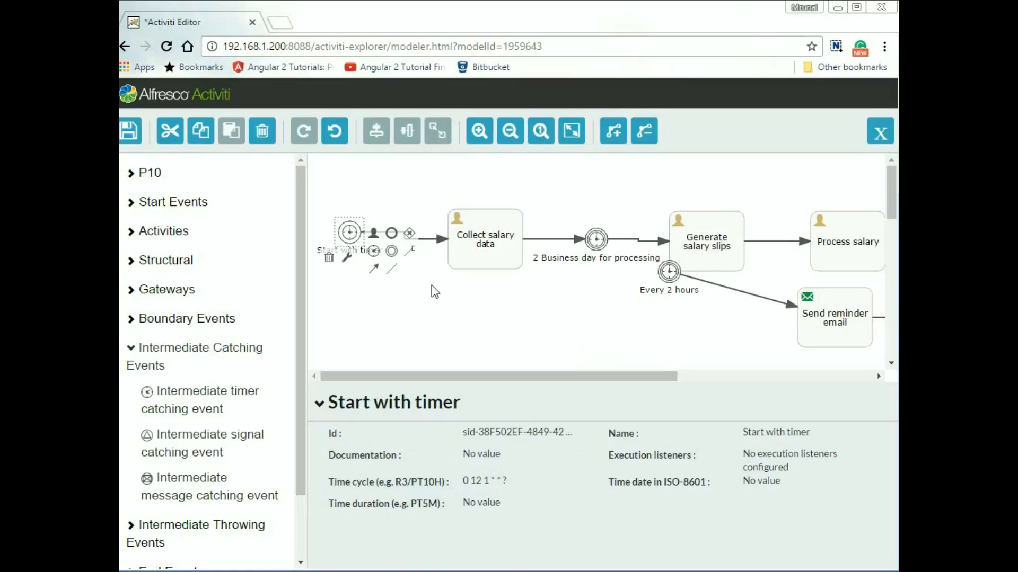
pyautogui.moveTo(468, 250)
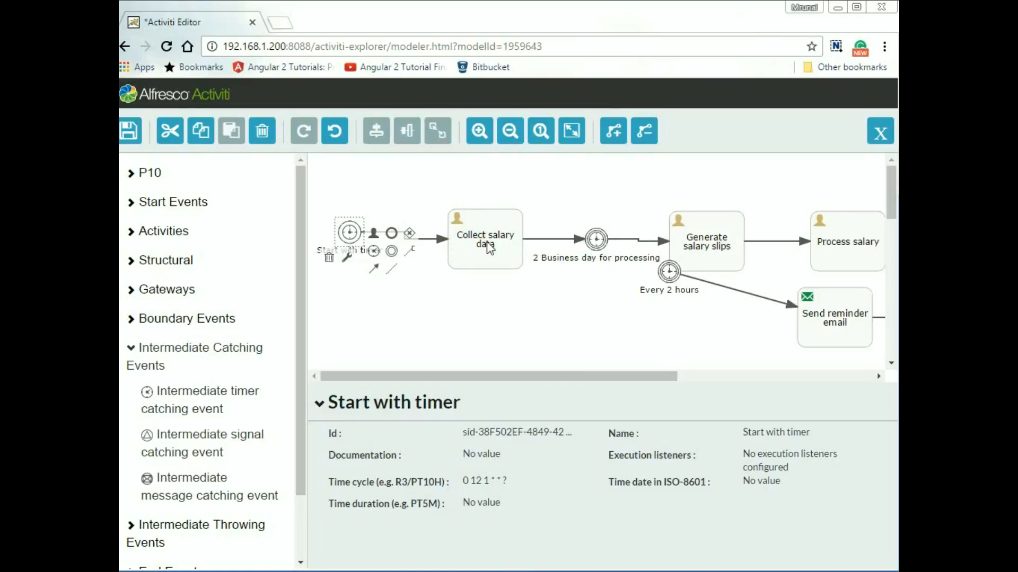
# Step: Select the 2 Business day for processing timer, showing its P2D duration
pyautogui.click(485, 238)
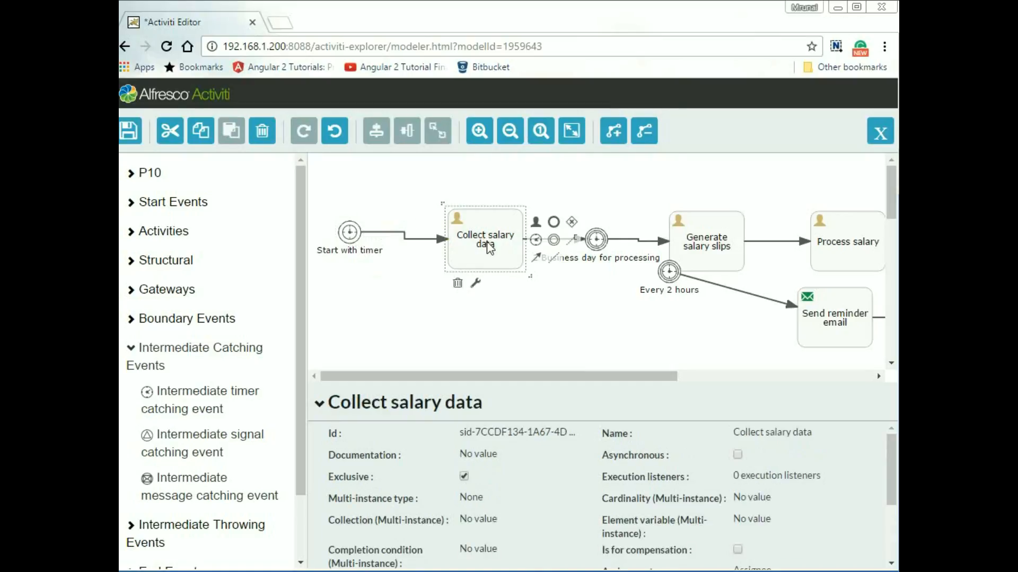
pyautogui.click(595, 240)
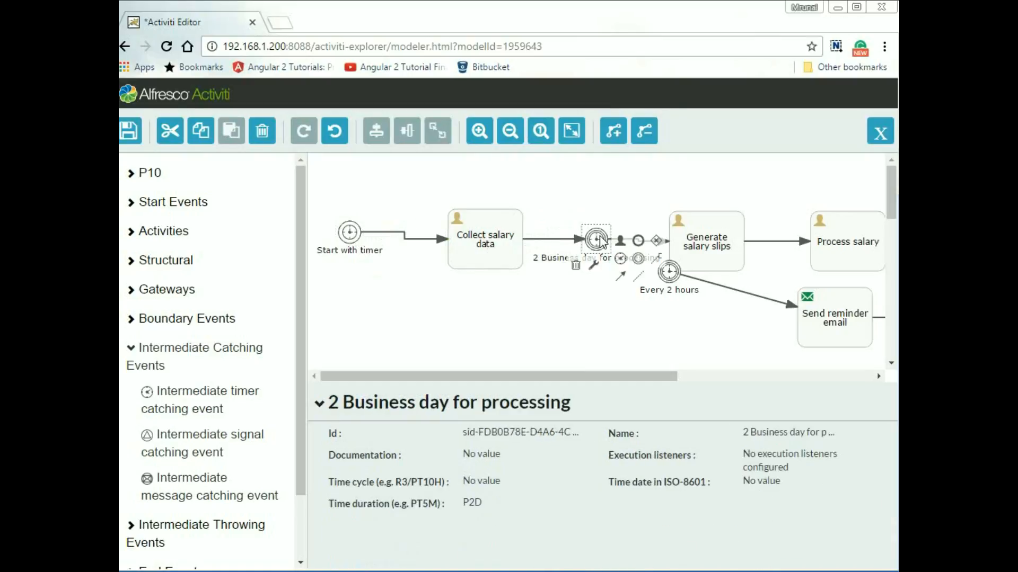
pyautogui.moveTo(600, 294)
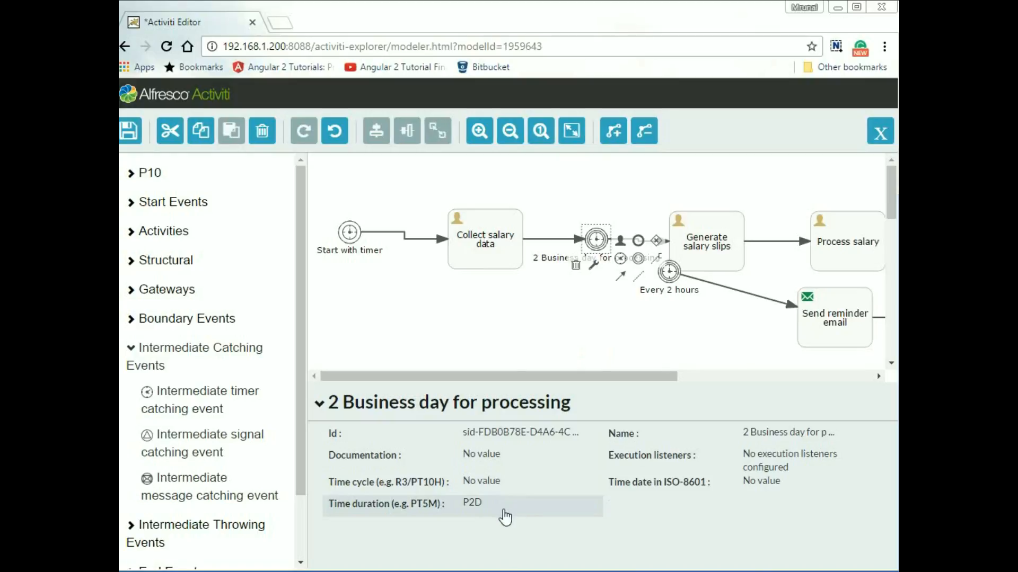
pyautogui.moveTo(554, 468)
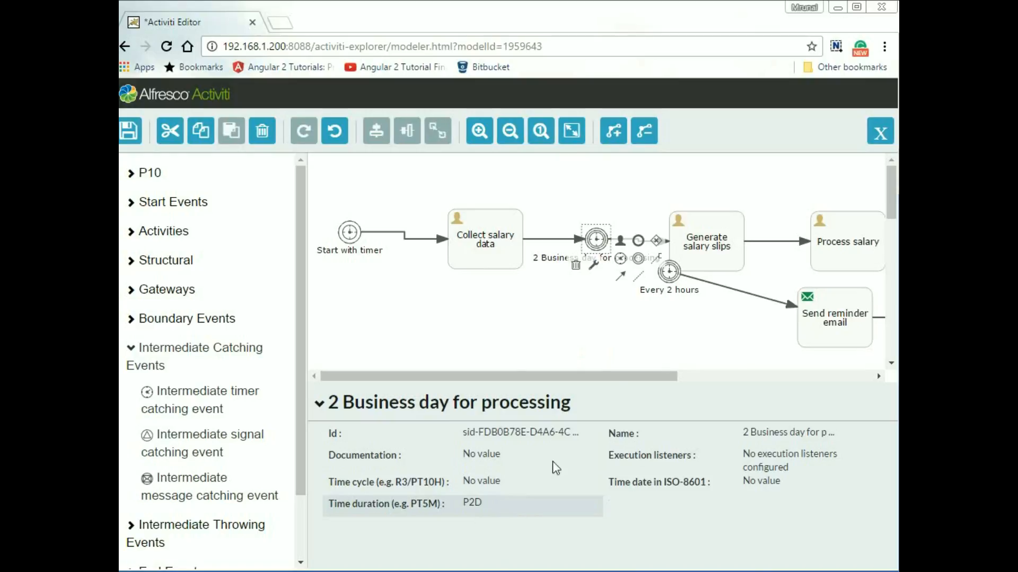
# Step: Select the Every 2 hours boundary timer on Generate salary slips (cycle 0 */2 * * * ?)
pyautogui.click(667, 287)
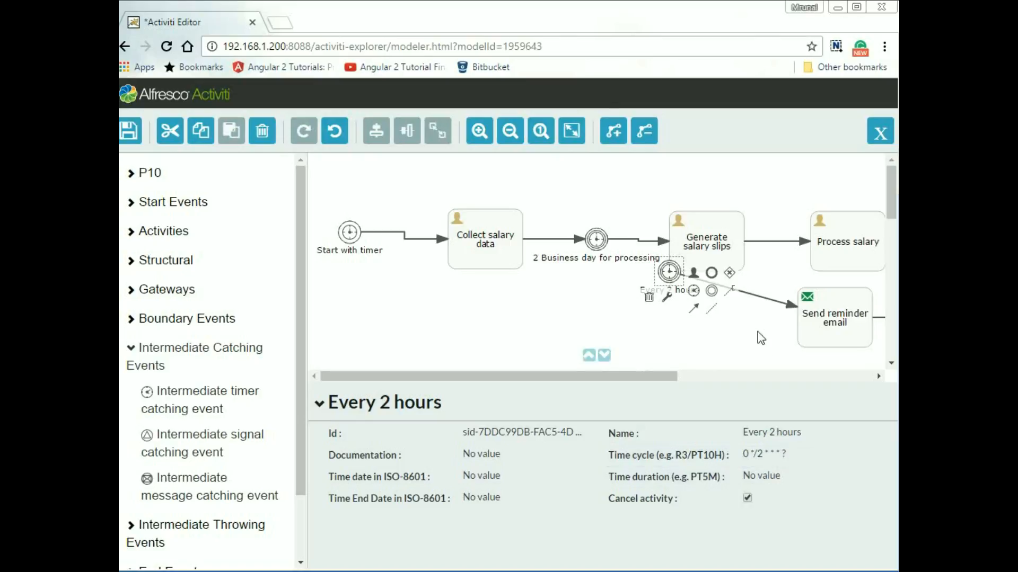
pyautogui.moveTo(713, 246)
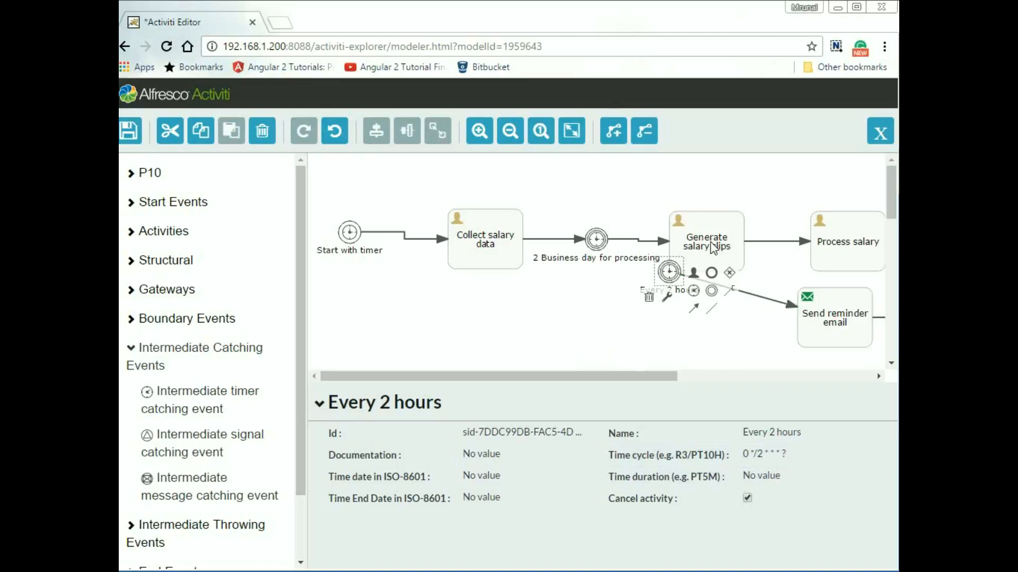
pyautogui.moveTo(668, 241)
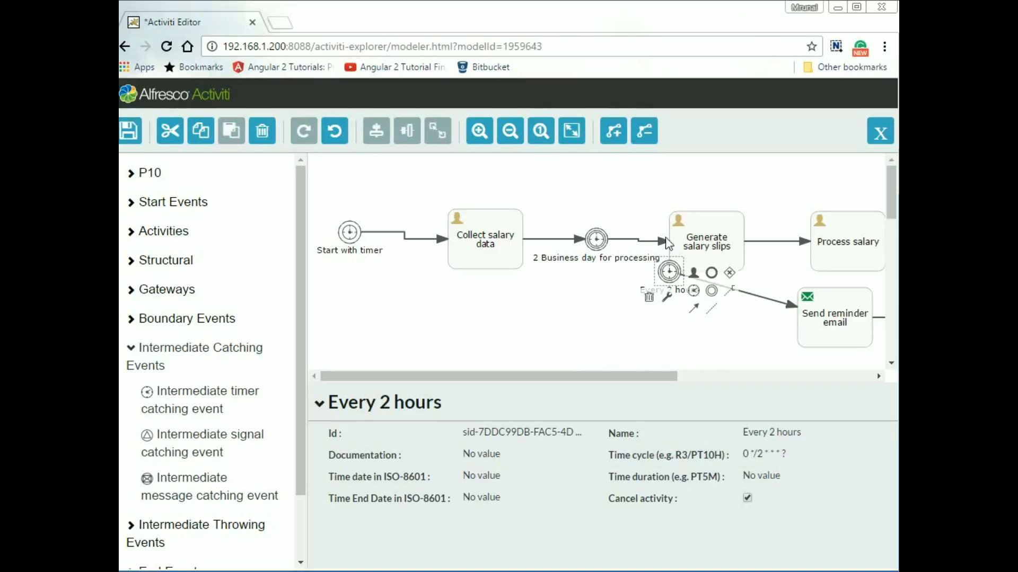
pyautogui.moveTo(581, 263)
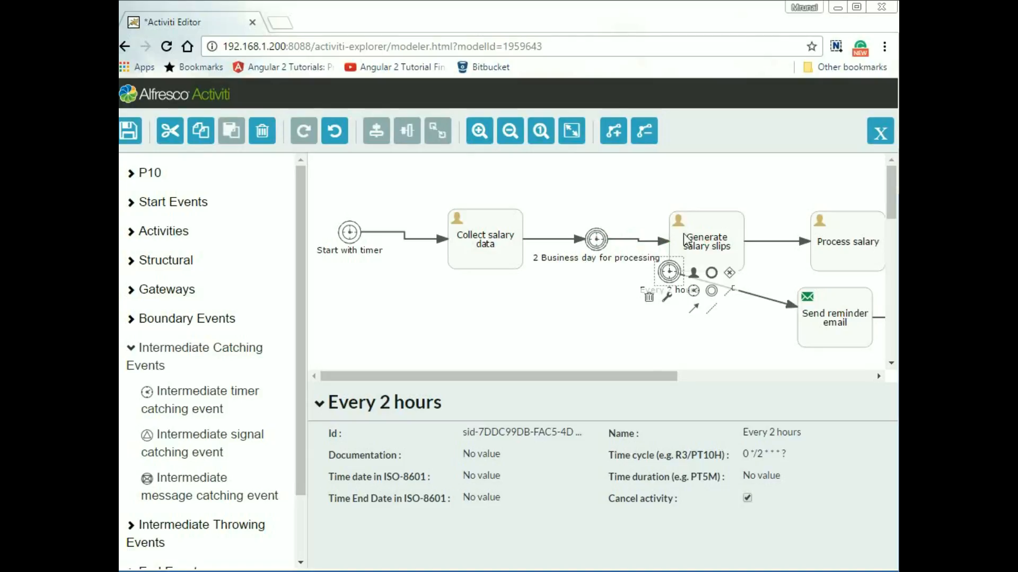
pyautogui.moveTo(706, 242)
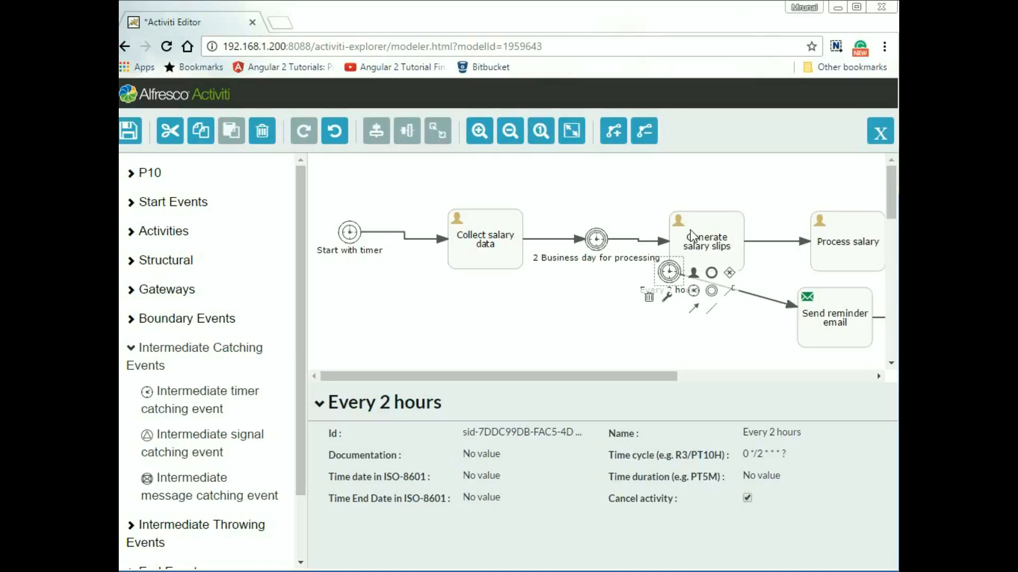
pyautogui.moveTo(675, 274)
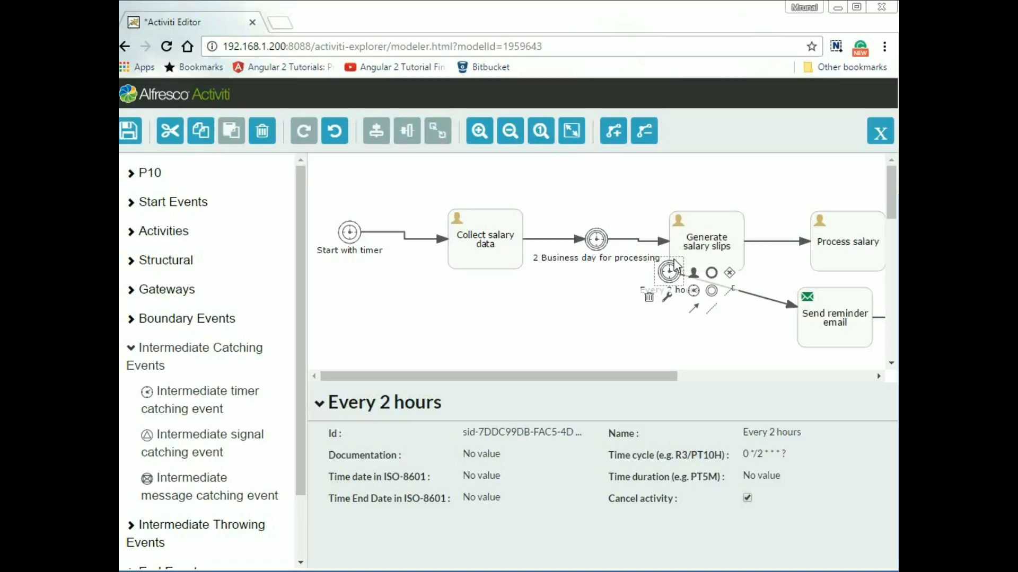
pyautogui.moveTo(675, 274)
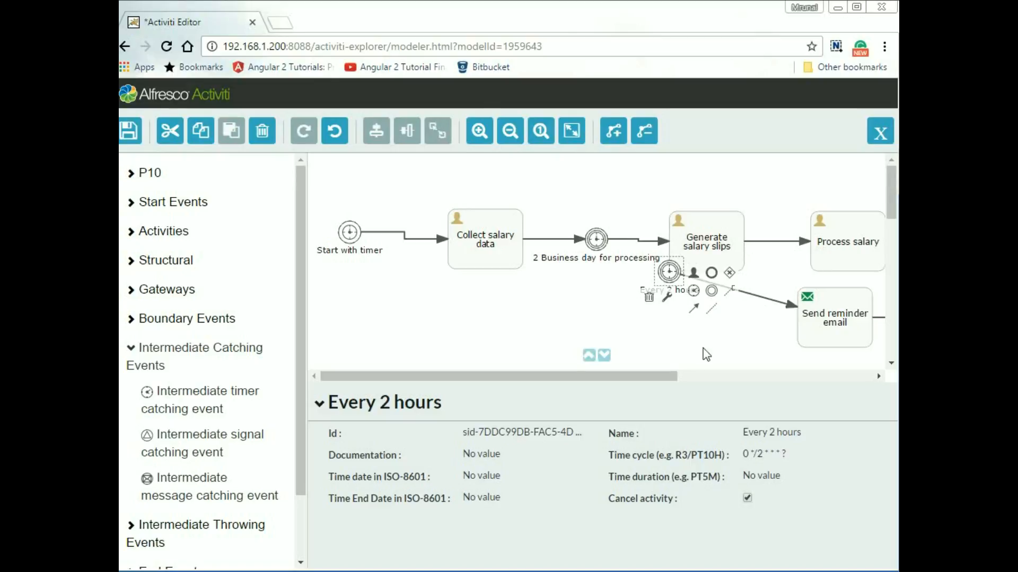
pyautogui.hscroll(3)
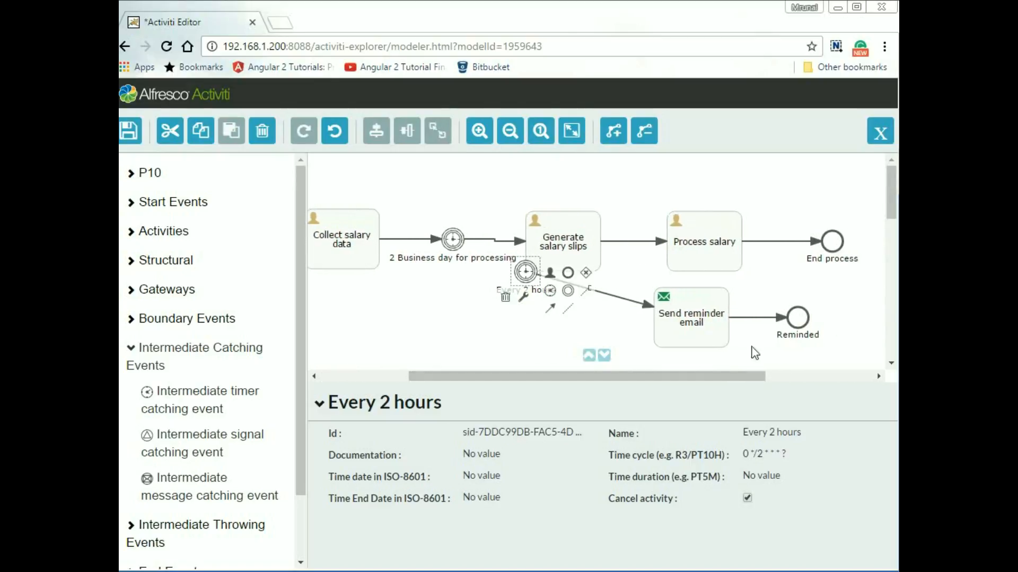
pyautogui.moveTo(731, 279)
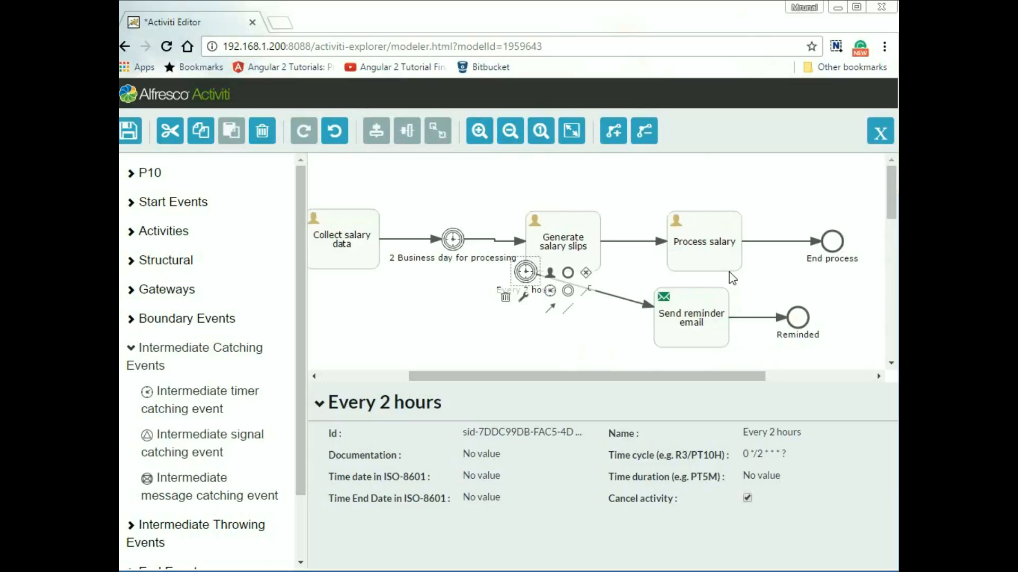
pyautogui.moveTo(812, 258)
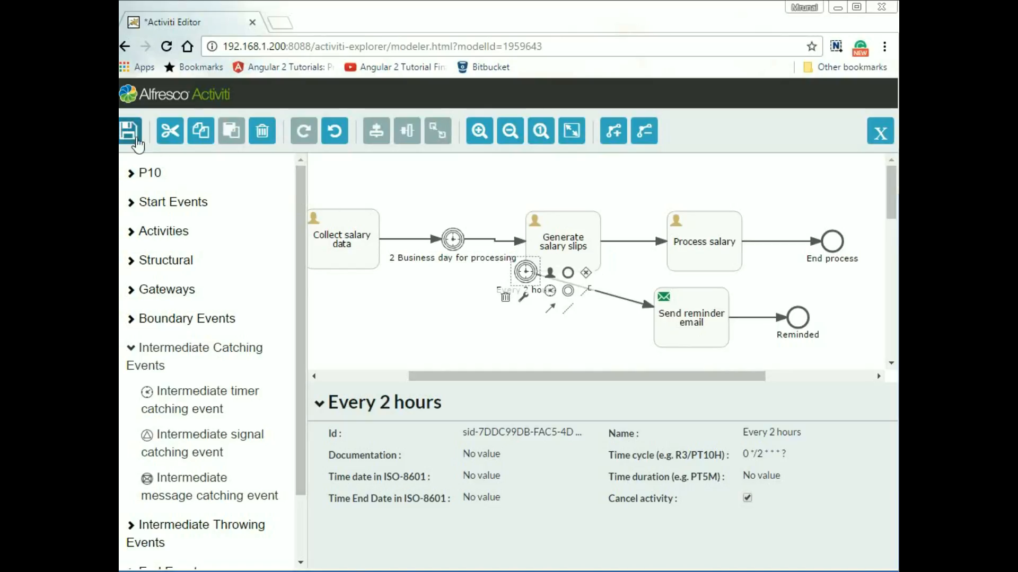
# Step: Save the model as TimerStartDemo01 and close the editor
pyautogui.click(130, 131)
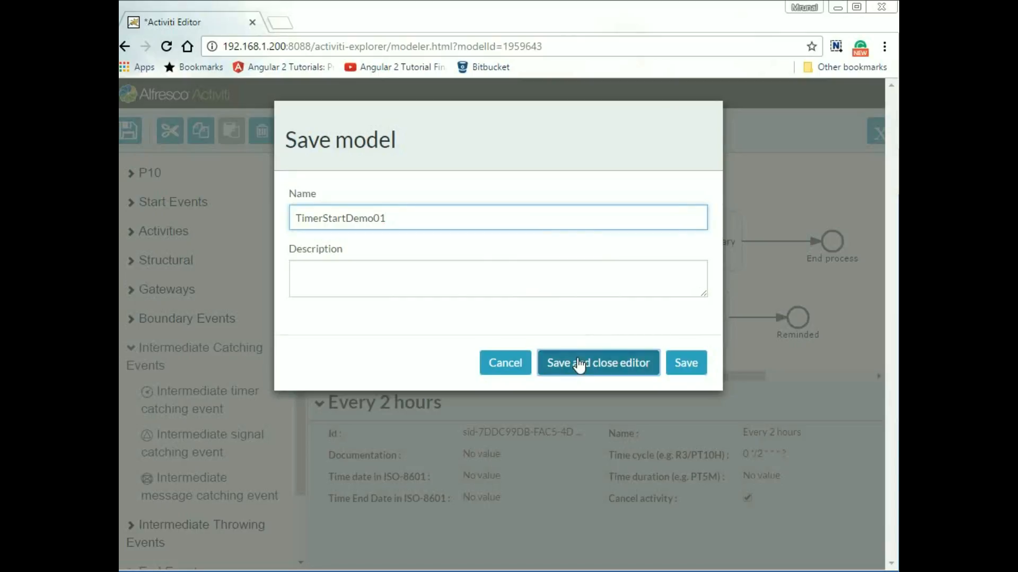
pyautogui.click(597, 362)
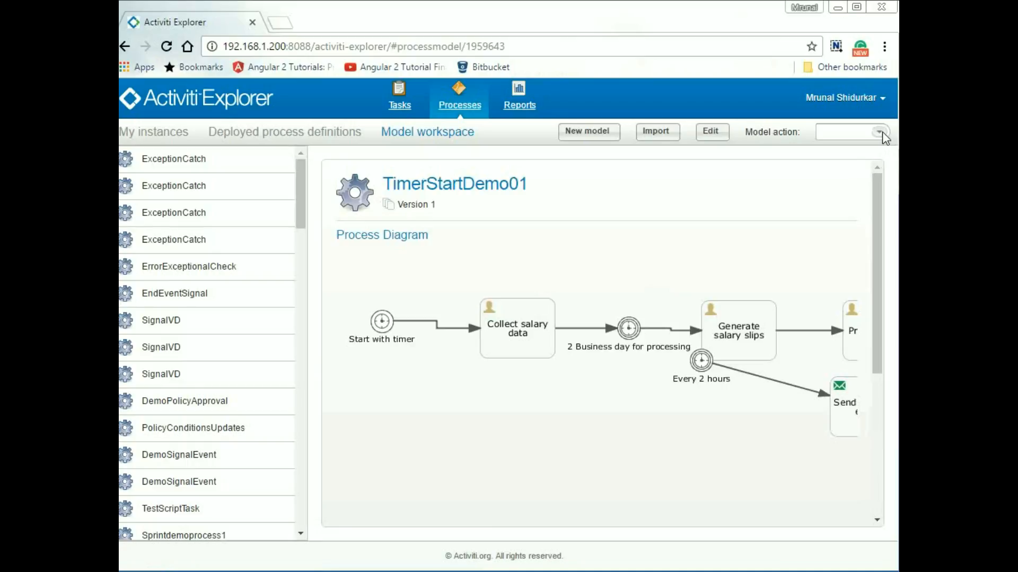
# Step: Deploy TimerStartDemo01 from the model's action dropdown
pyautogui.click(878, 132)
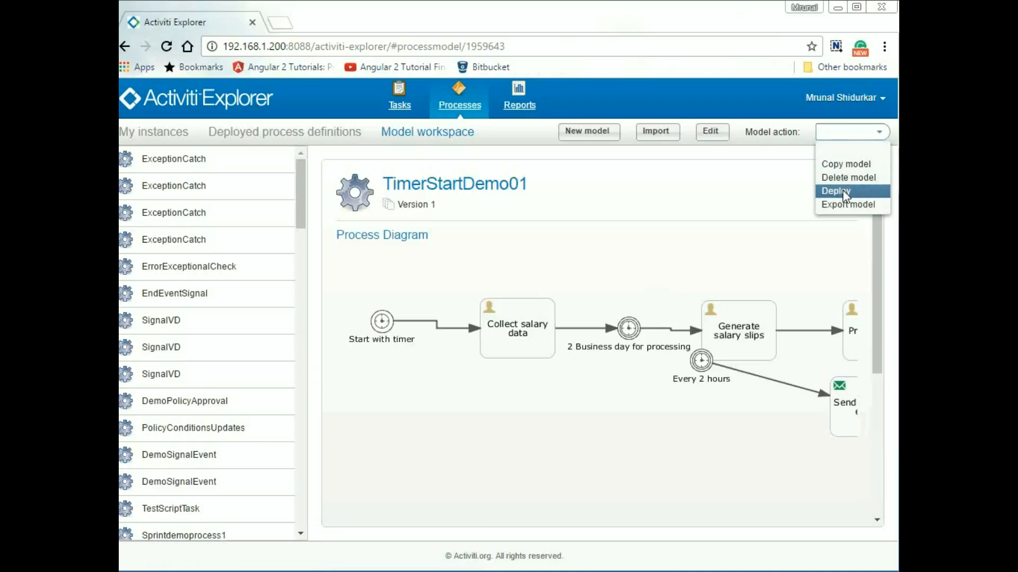
pyautogui.click(835, 191)
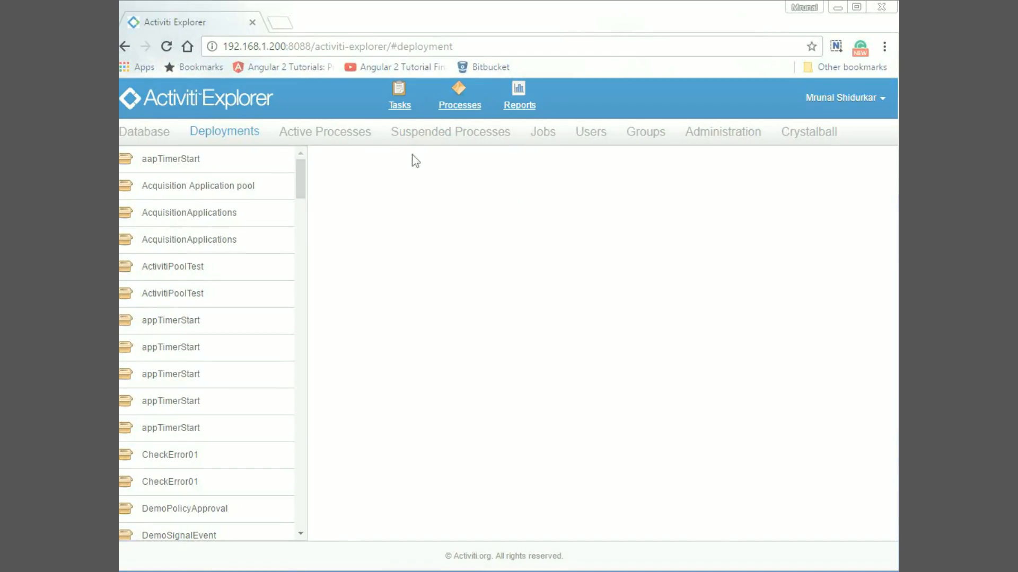
# Step: View TimerStartDemo01 (Version 2) among the deployed process definitions
pyautogui.click(459, 93)
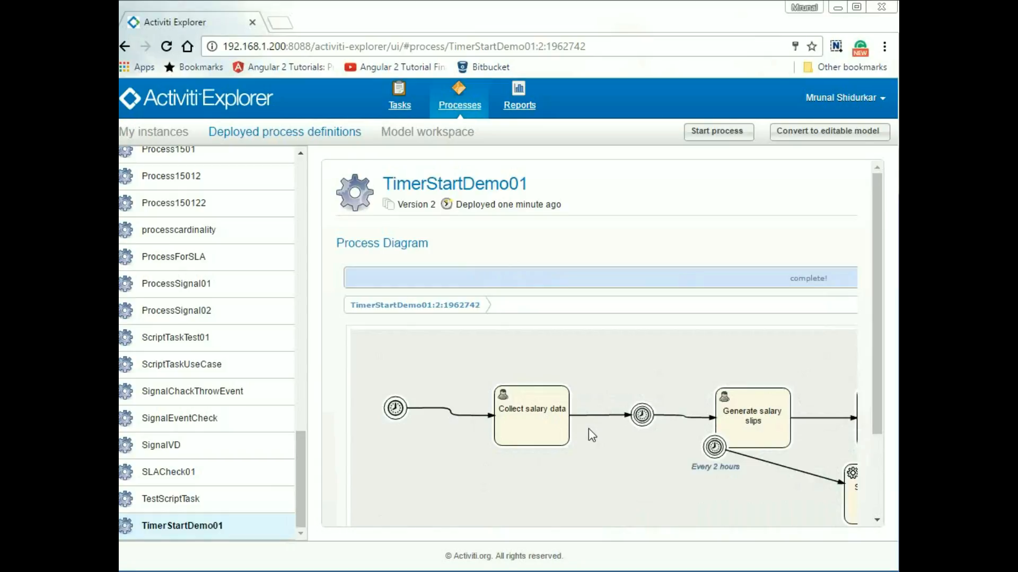
pyautogui.moveTo(631, 318)
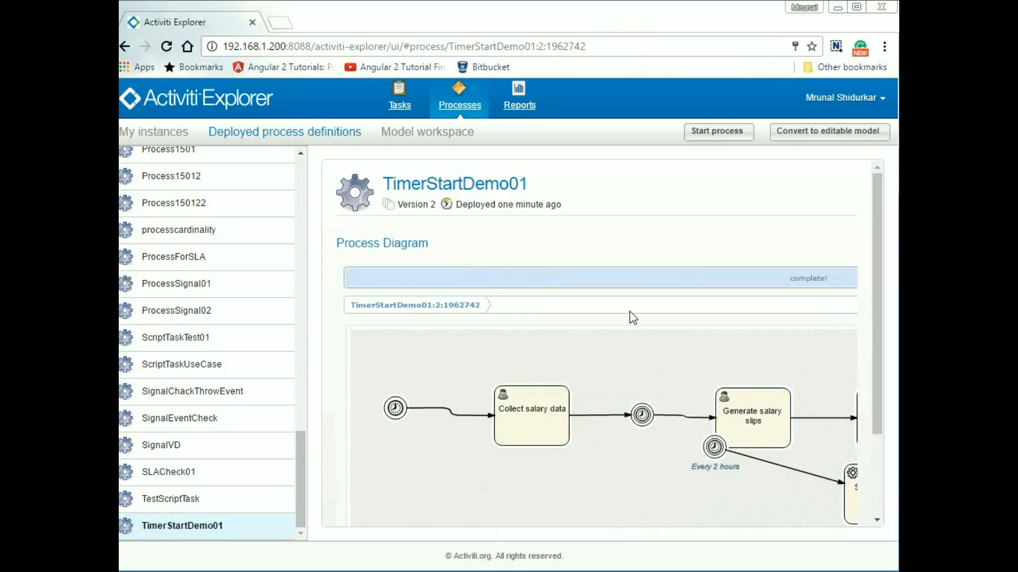
pyautogui.moveTo(718, 136)
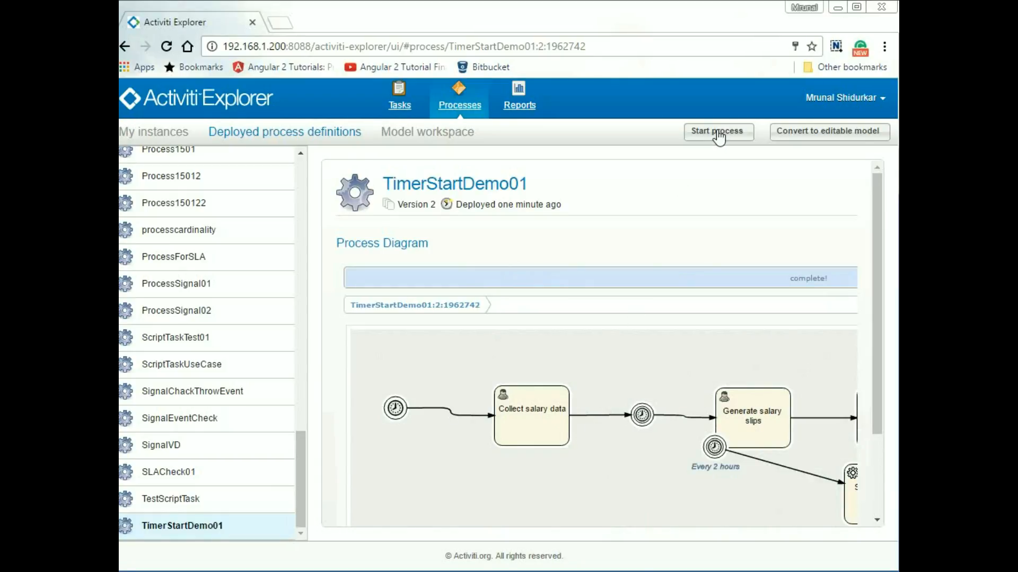